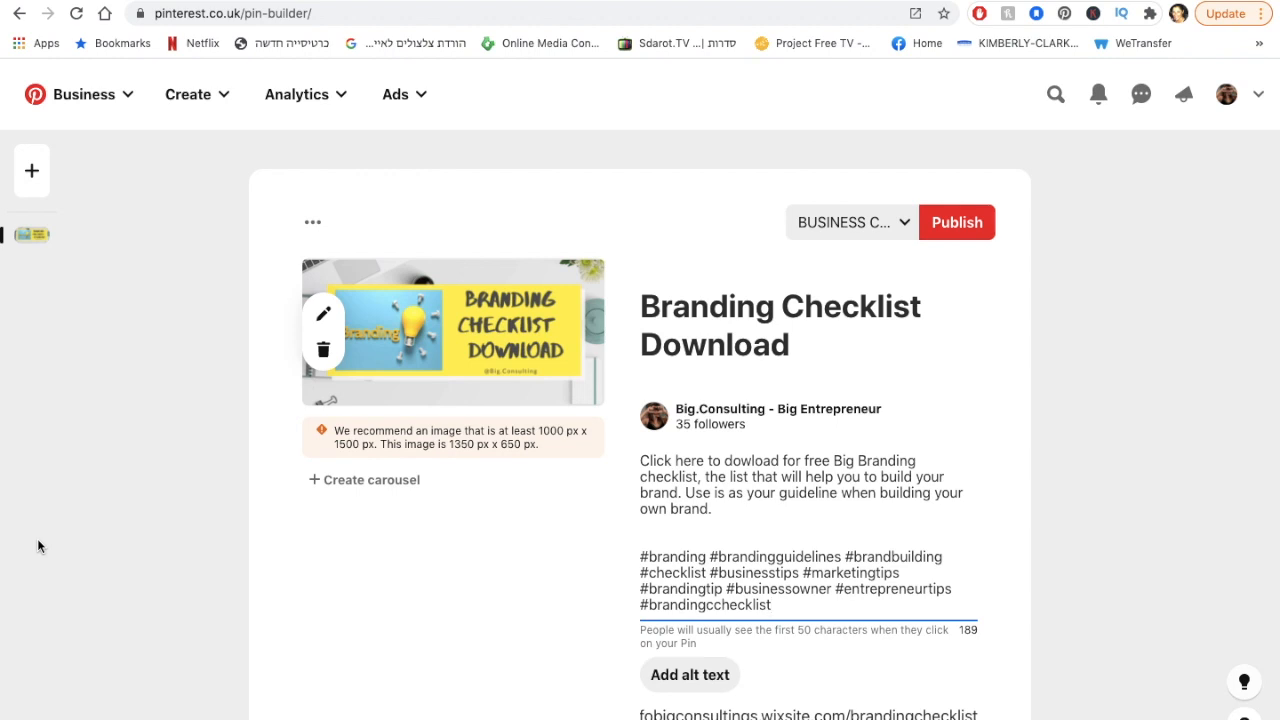
pyautogui.moveTo(308, 436)
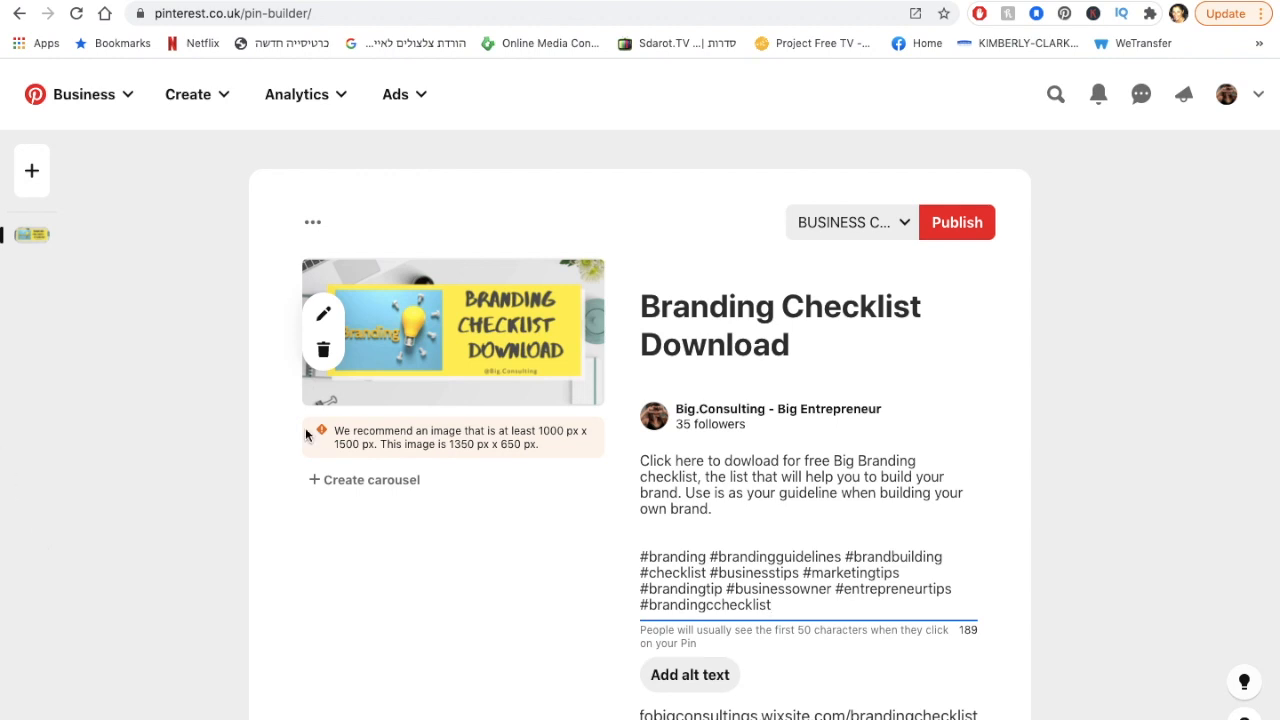
pyautogui.moveTo(197, 94)
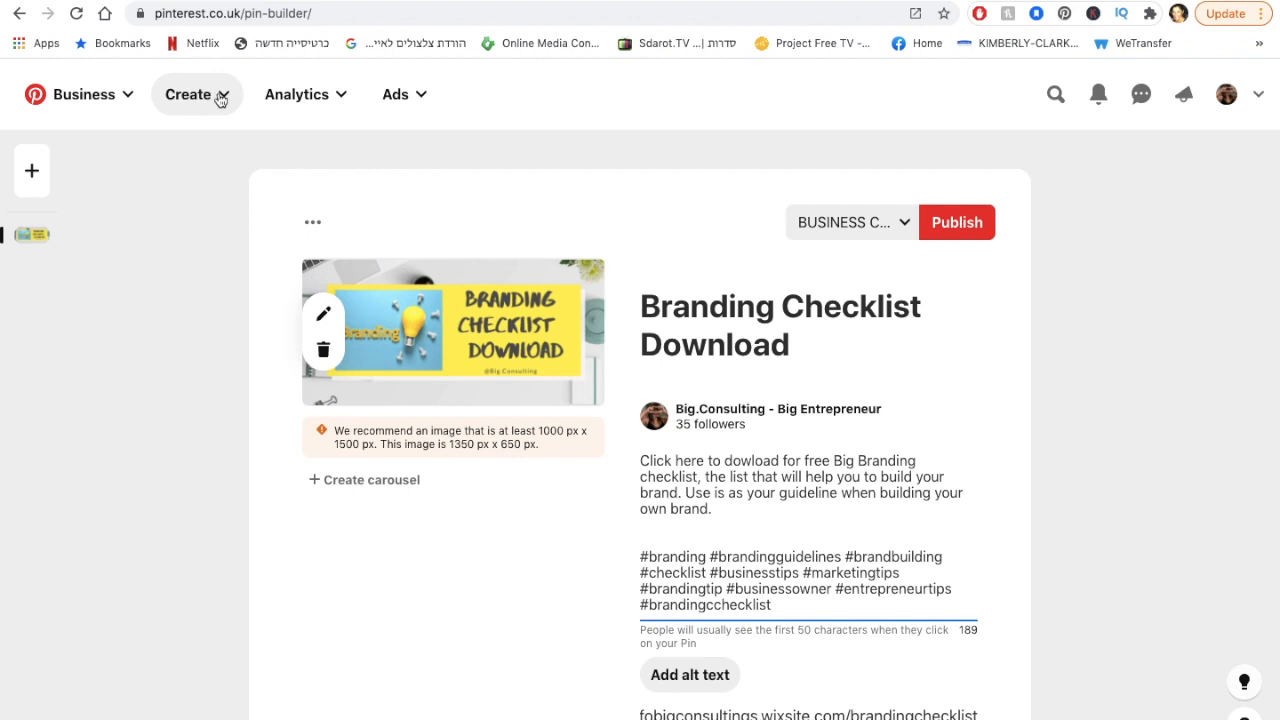
# Scroll down the Branding Checklist Download pin draft and open an empty alt text field.
pyautogui.click(197, 94)
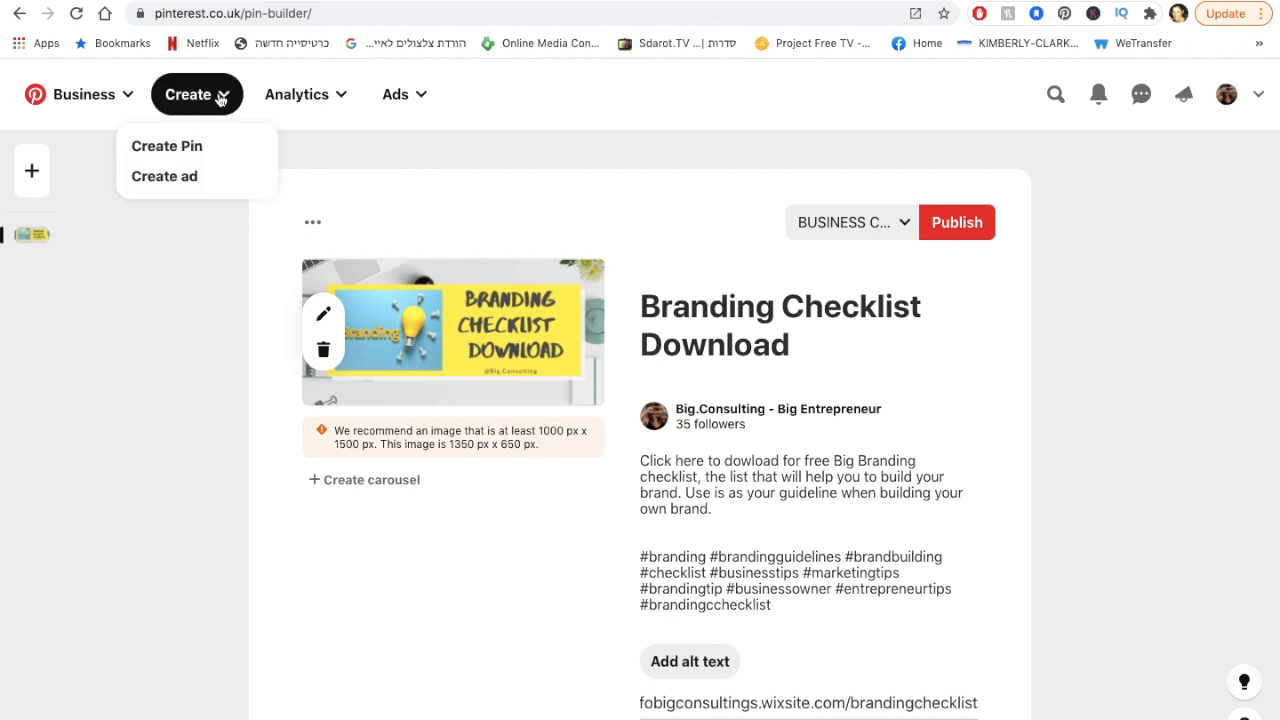
pyautogui.moveTo(415, 553)
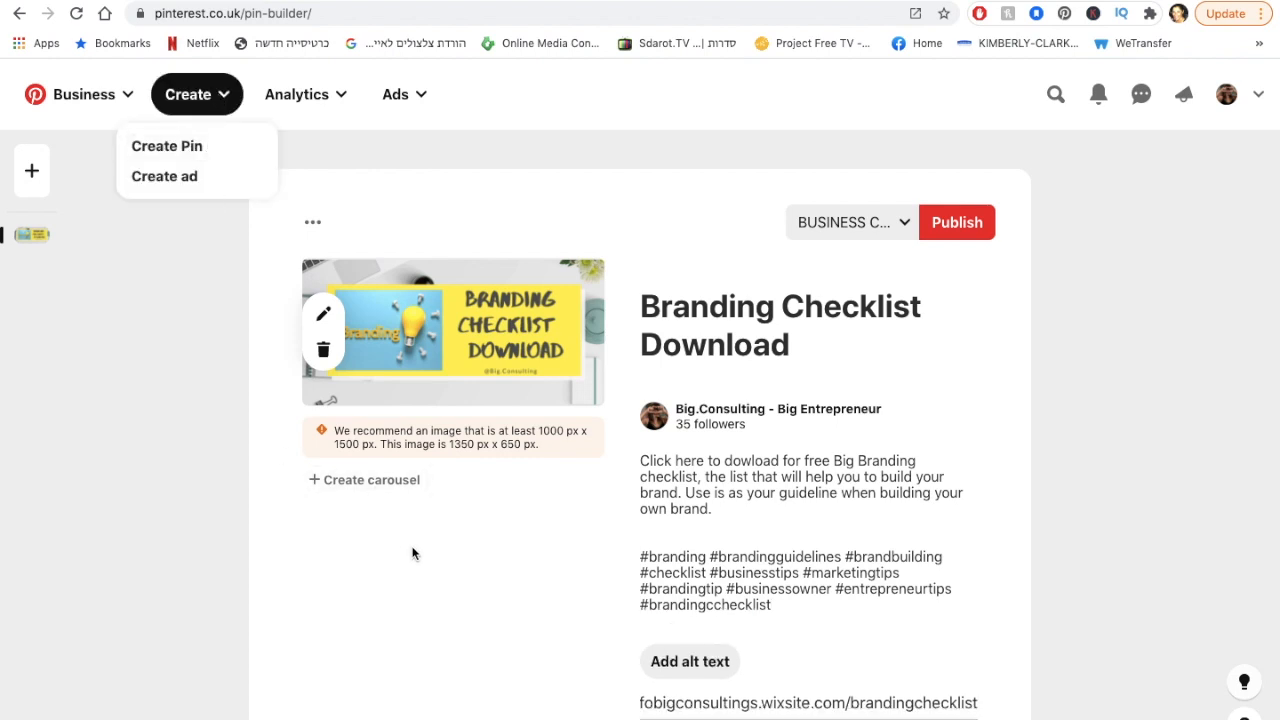
pyautogui.click(197, 94)
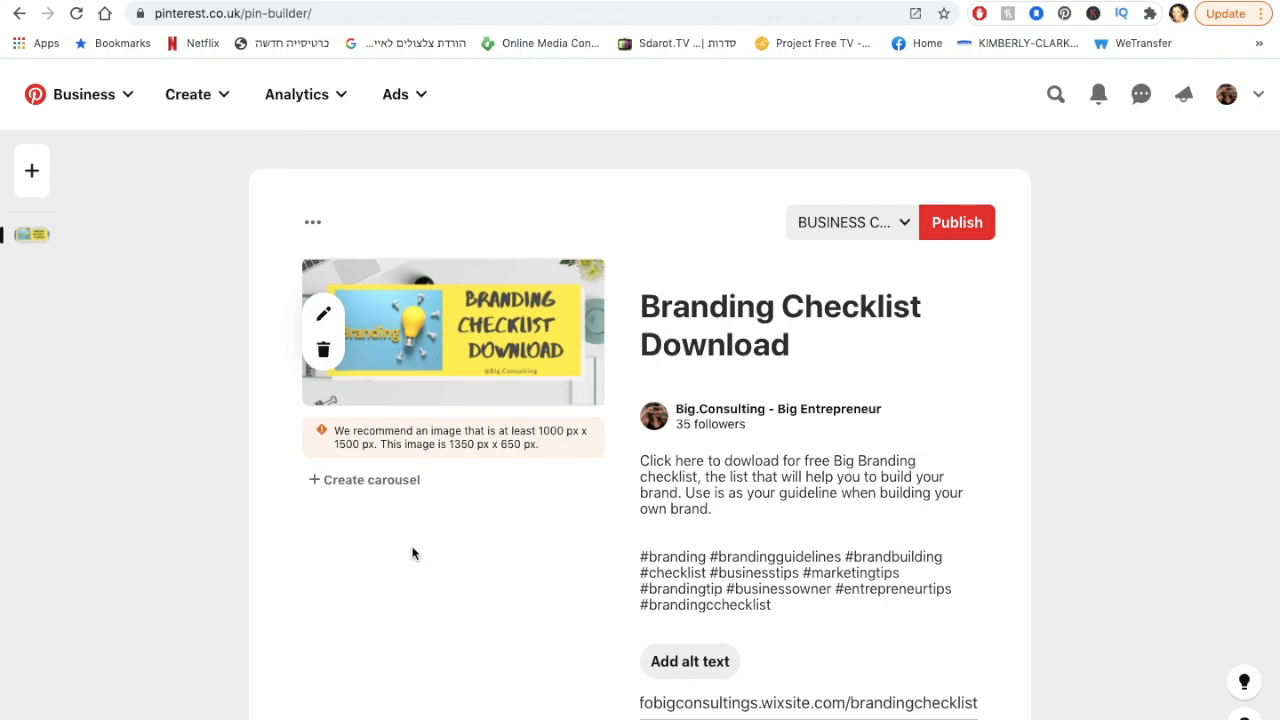
pyautogui.scroll(-3)
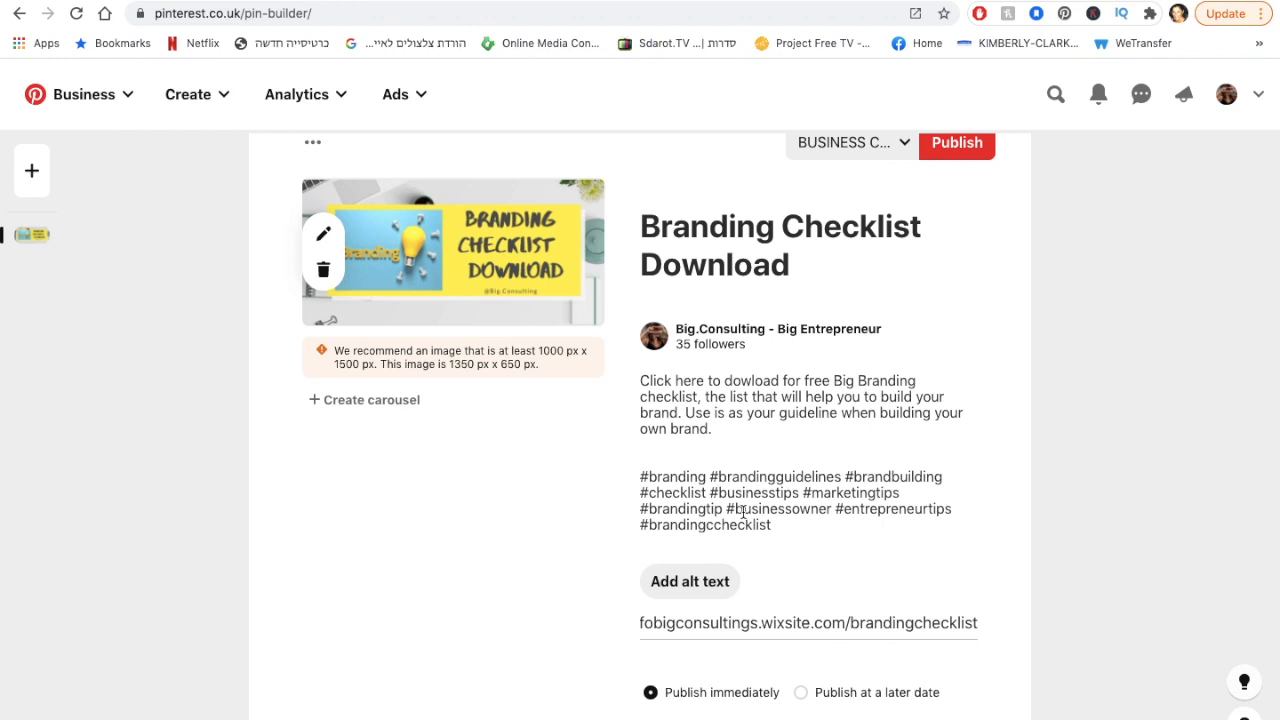
pyautogui.scroll(-3)
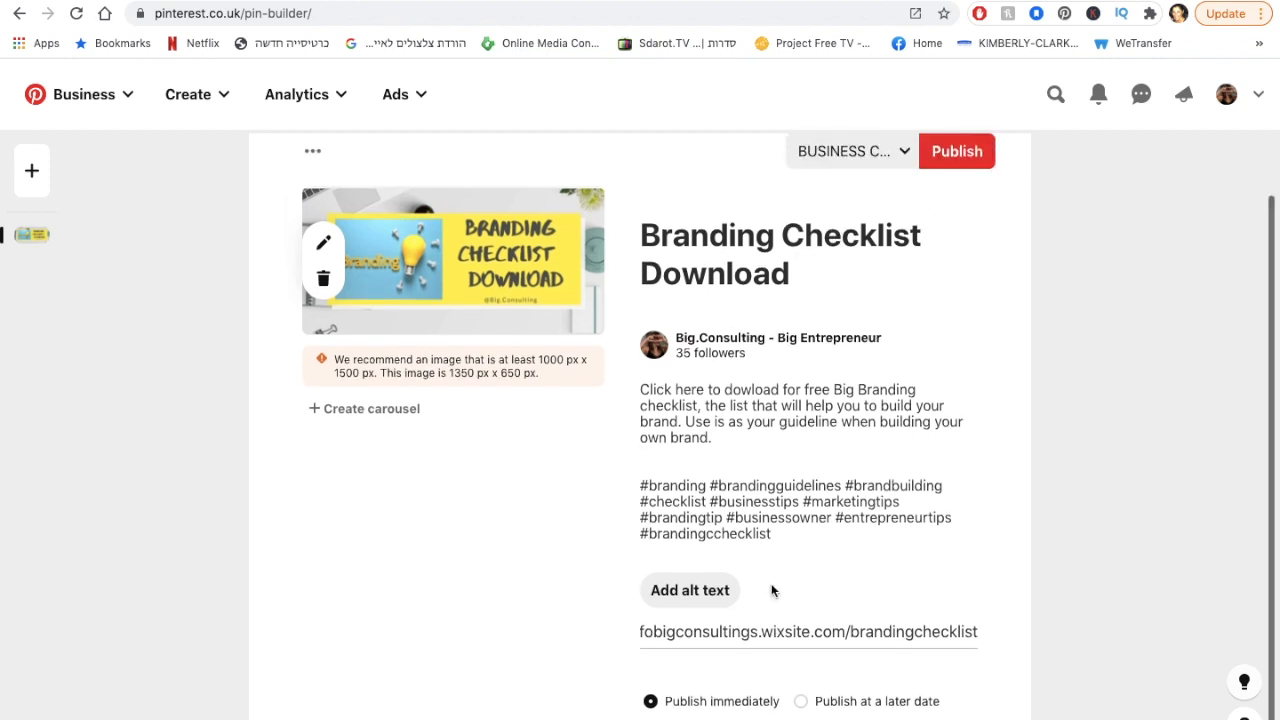
pyautogui.scroll(-3)
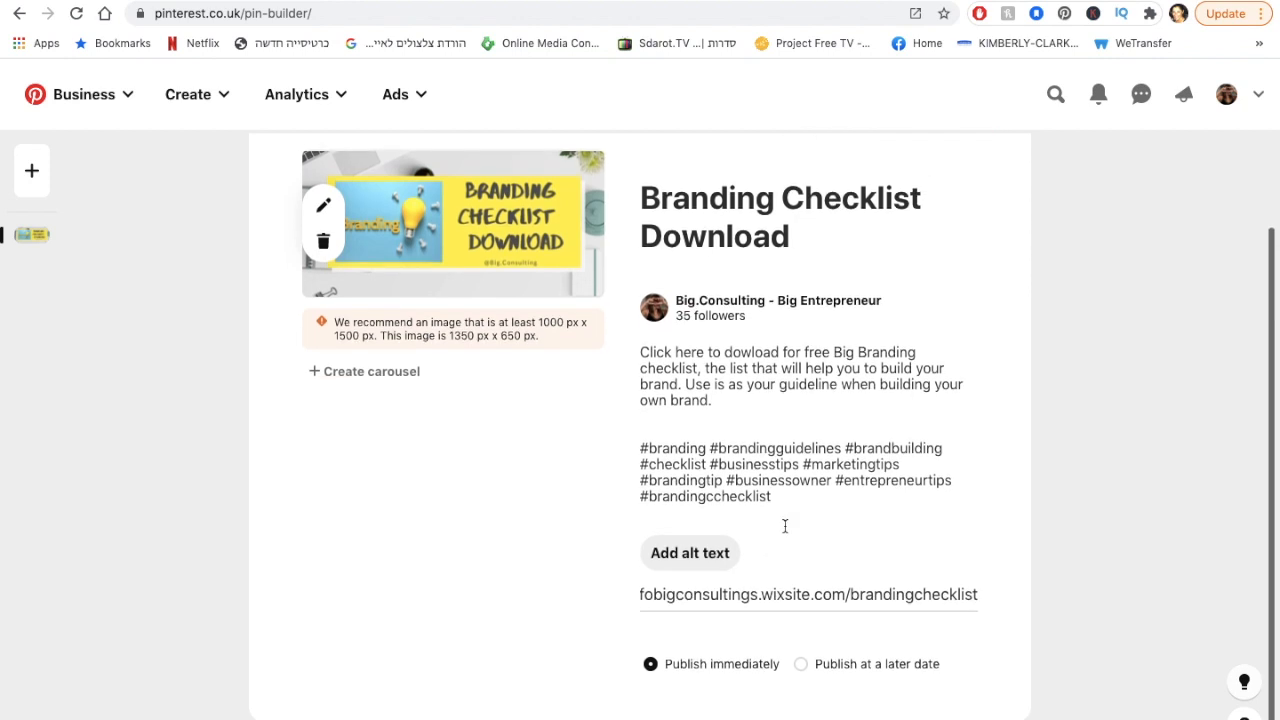
pyautogui.click(689, 552)
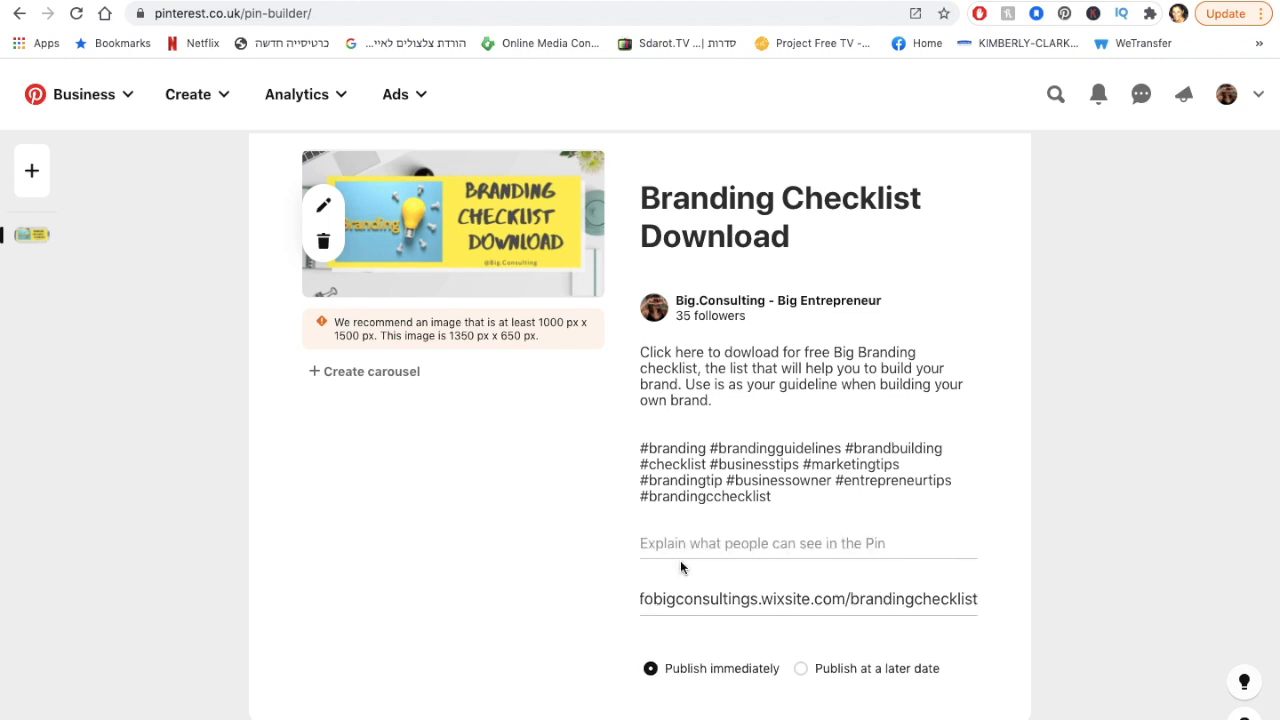
pyautogui.click(760, 543)
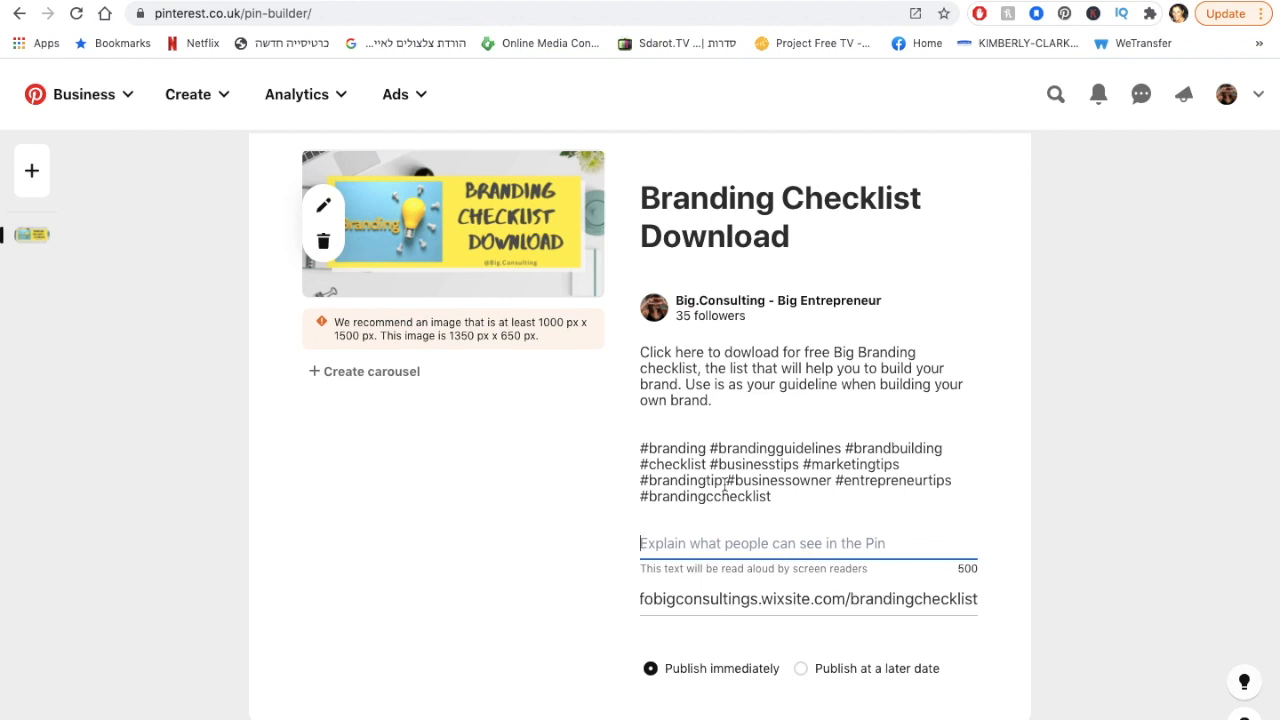
# Write alt text: once you click, download a branding checklist to grow and build your brand.
pyautogui.write('once you click you can download a')
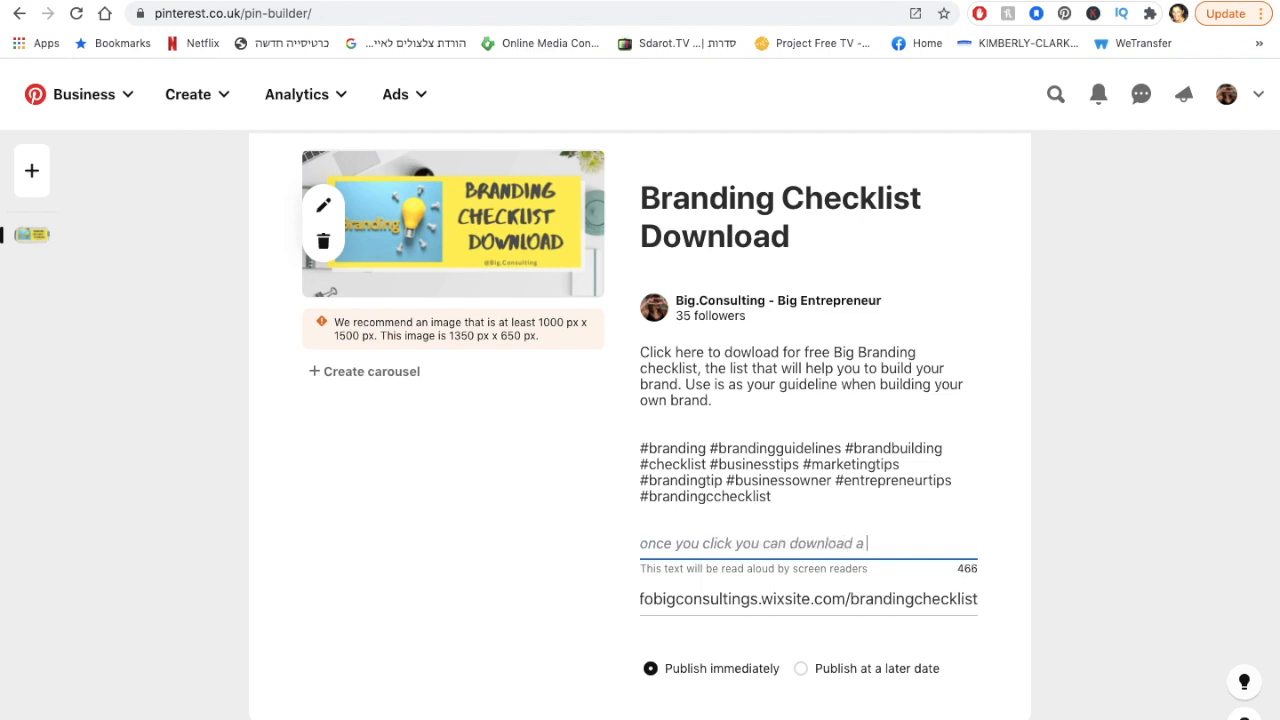
pyautogui.write('branding checklist to help you')
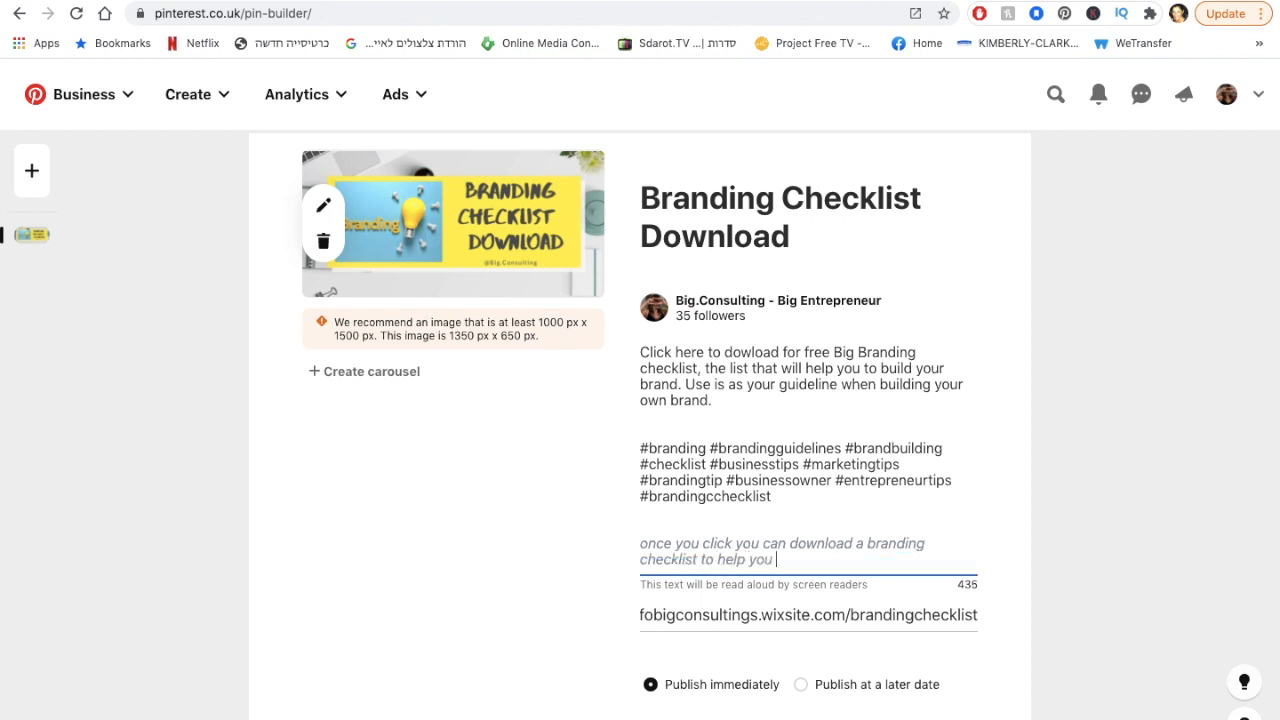
pyautogui.write('grow and b')
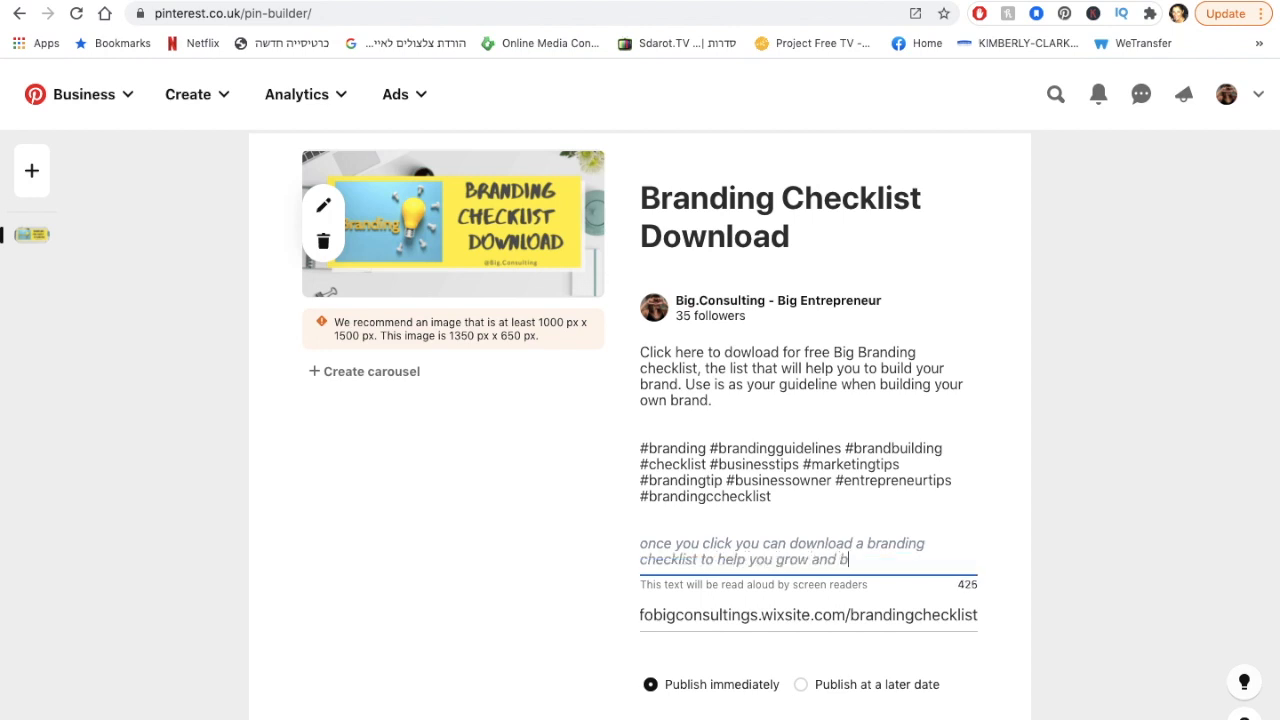
pyautogui.write('uild your brand.')
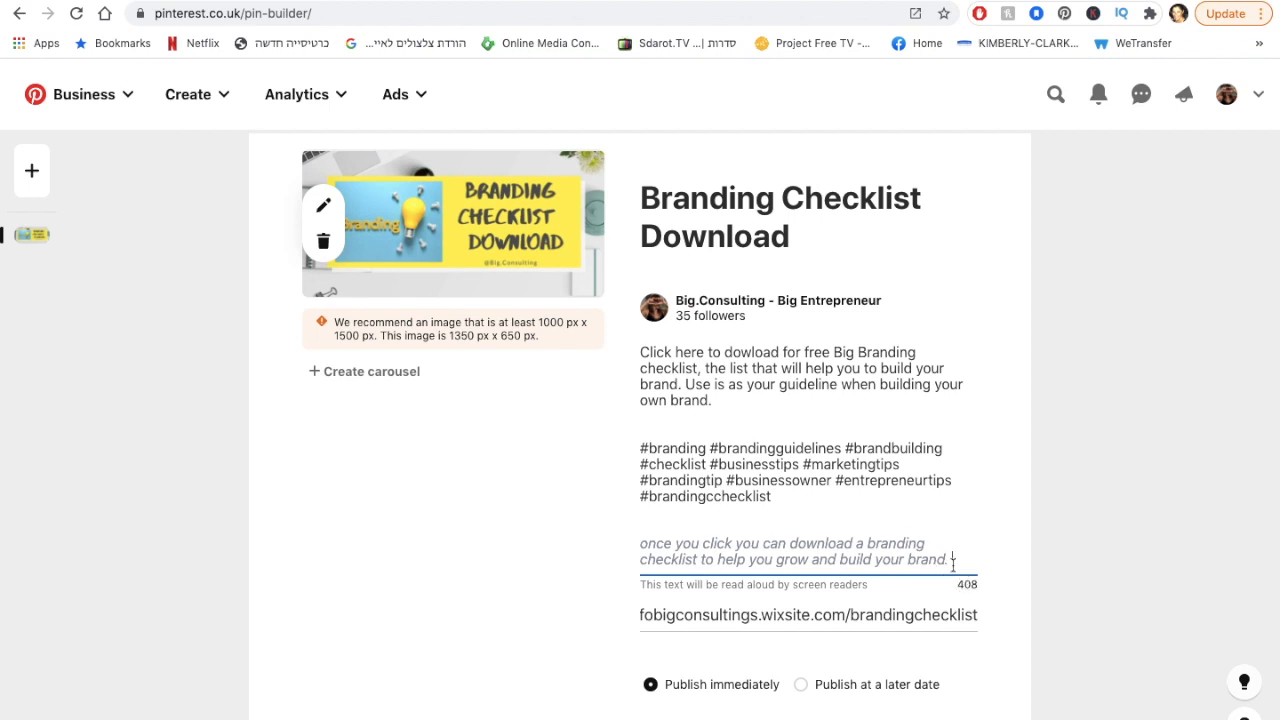
pyautogui.scroll(-3)
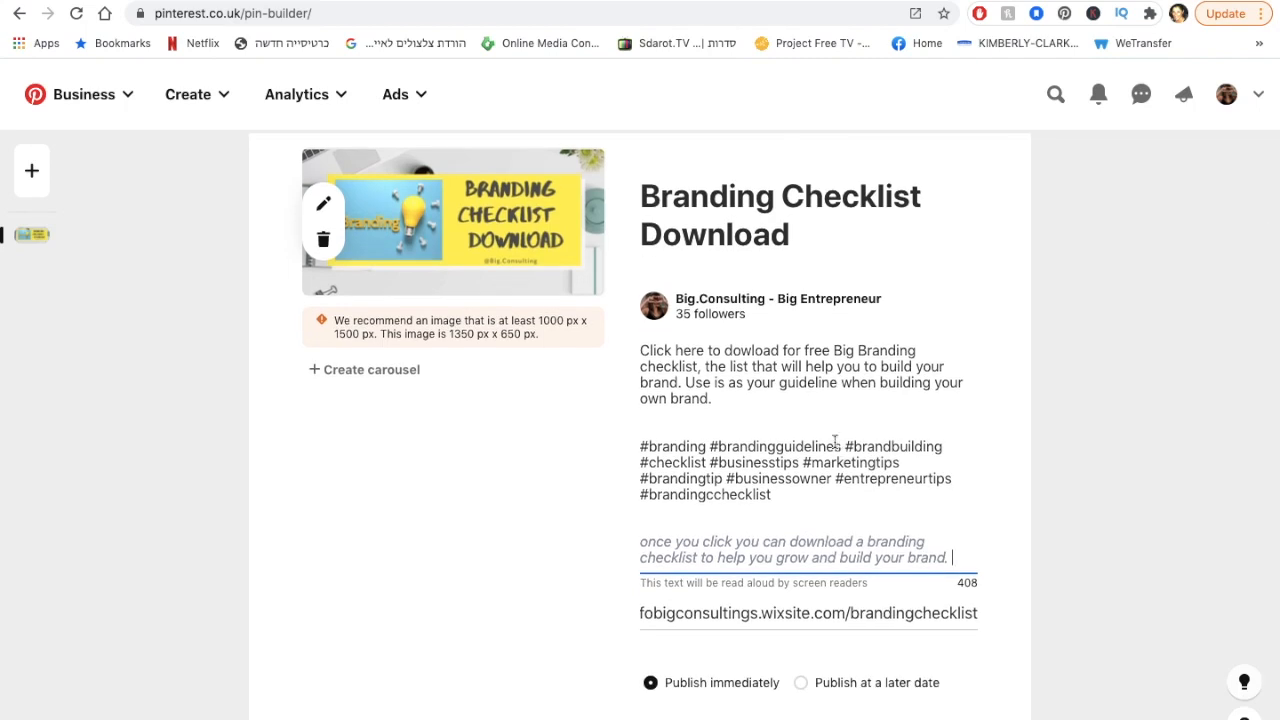
pyautogui.moveTo(686, 593)
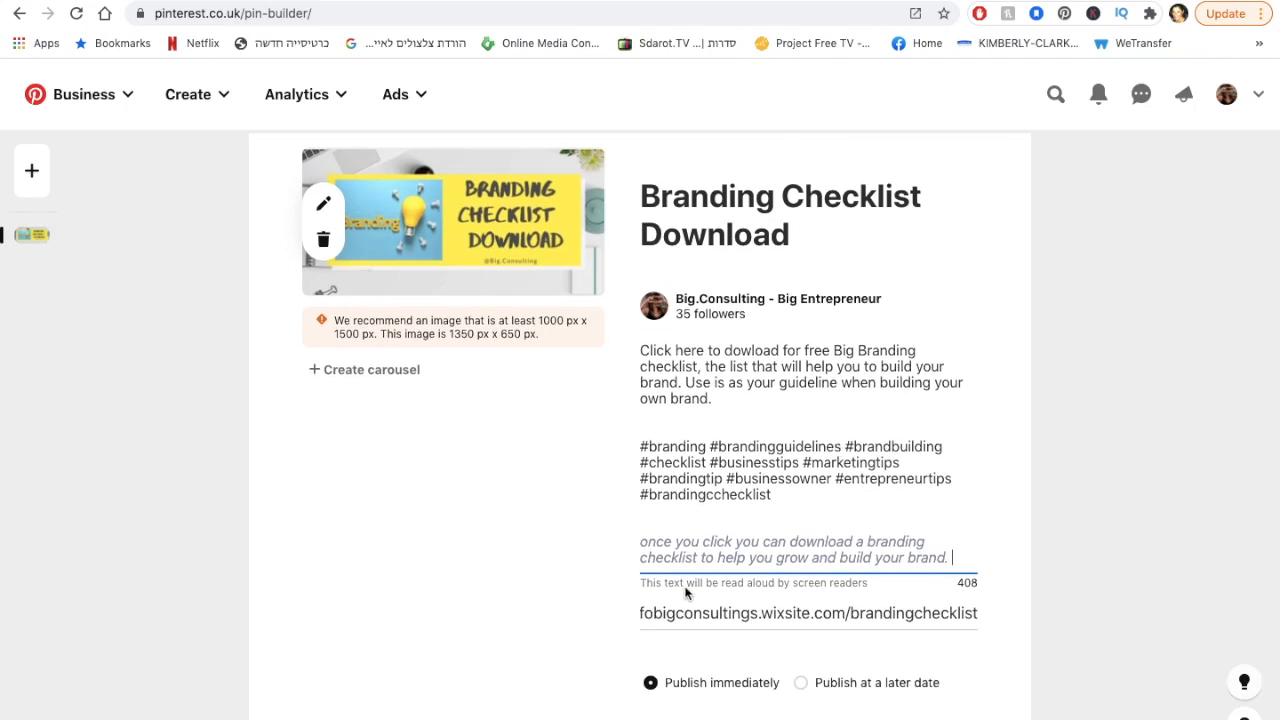
pyautogui.scroll(-3)
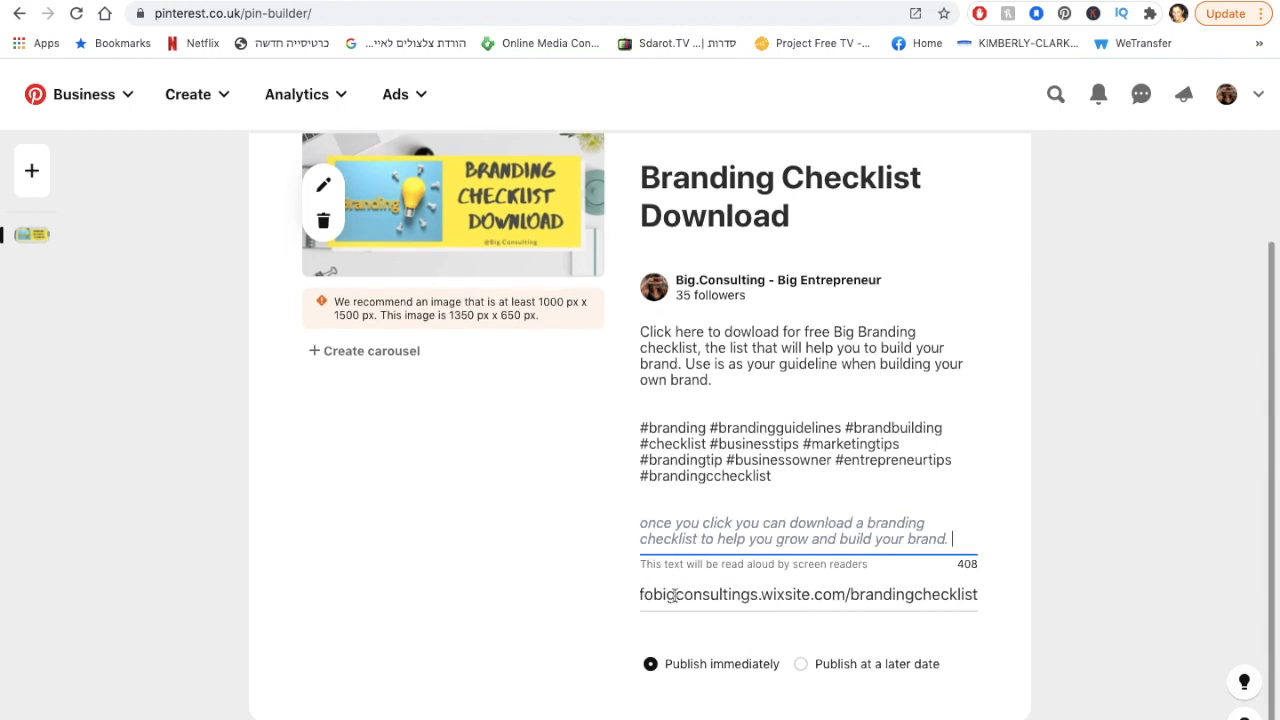